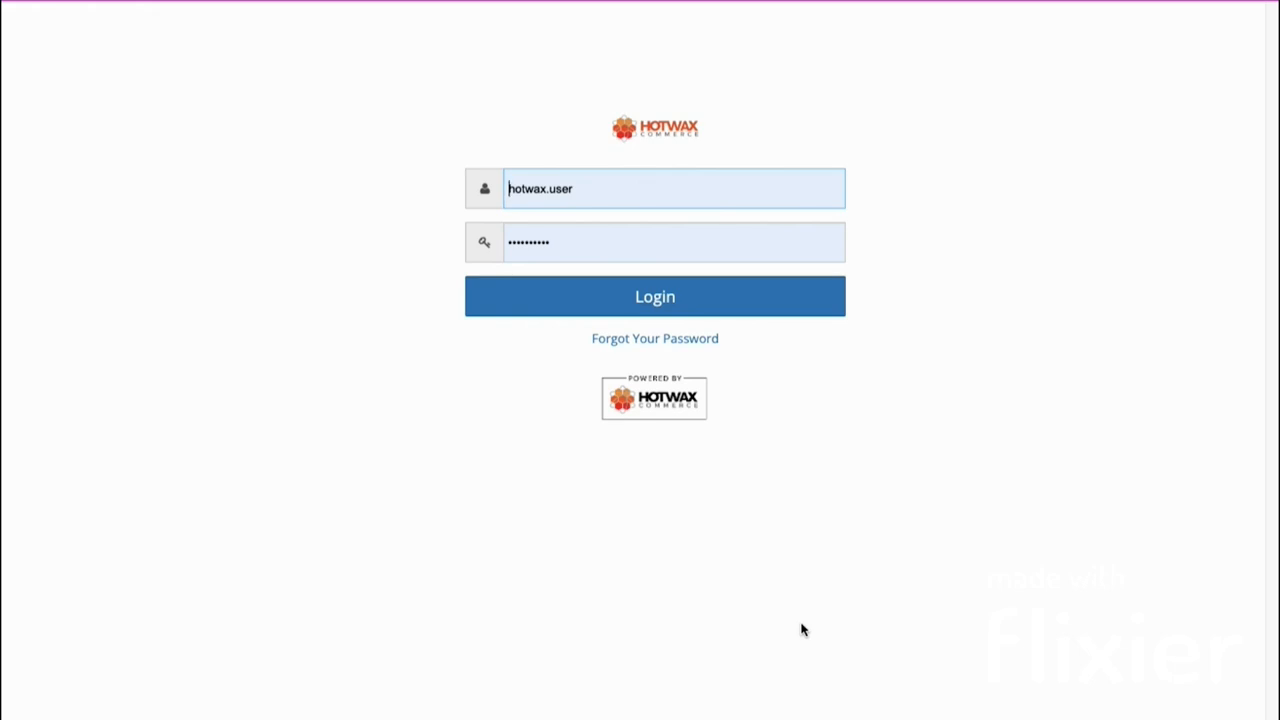
Log in with the prefilled username and password to reach the EXIM page
left_click(655, 296)
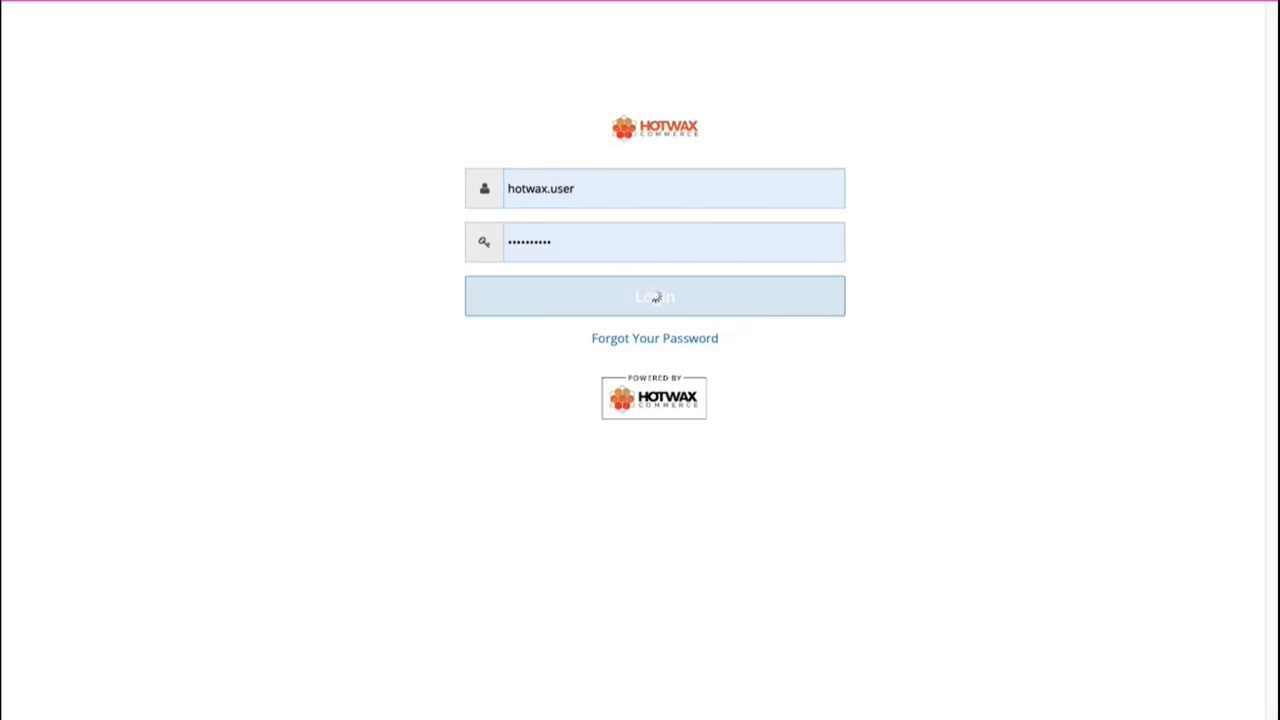
left_click(654, 295)
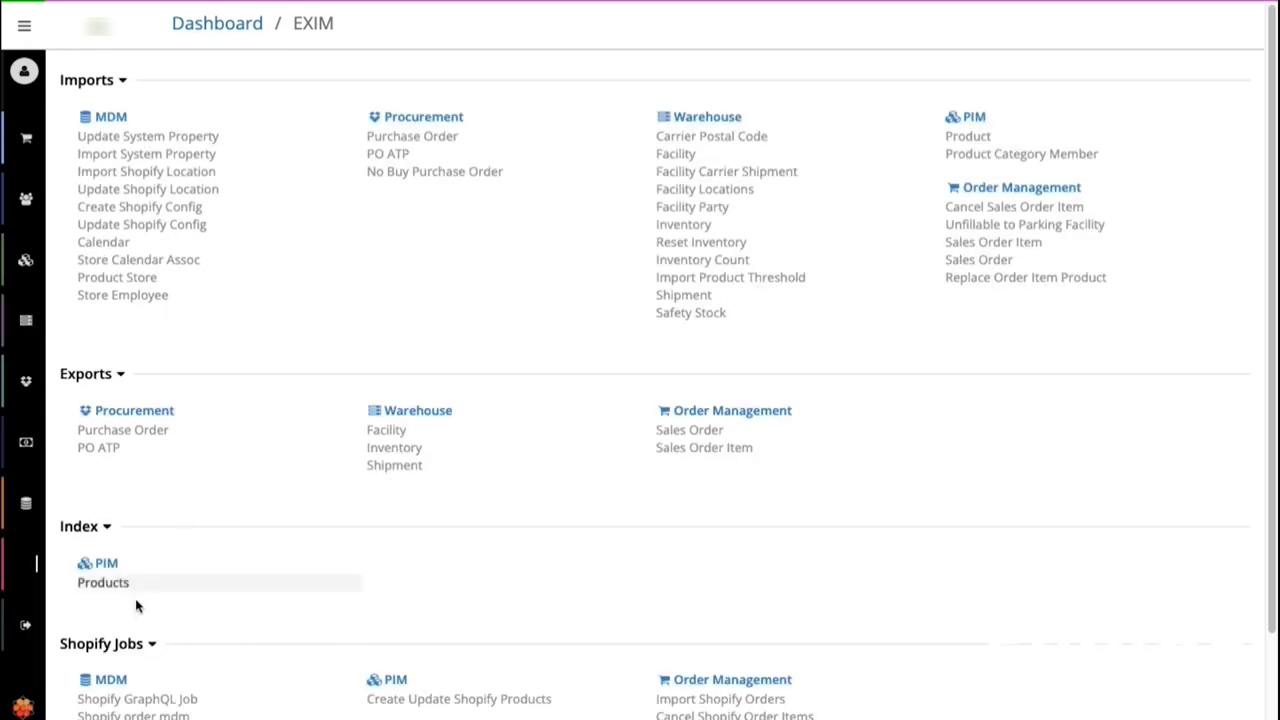
Scroll the EXIM page down to show the Shopify Jobs MDM list
scroll("down", 3)
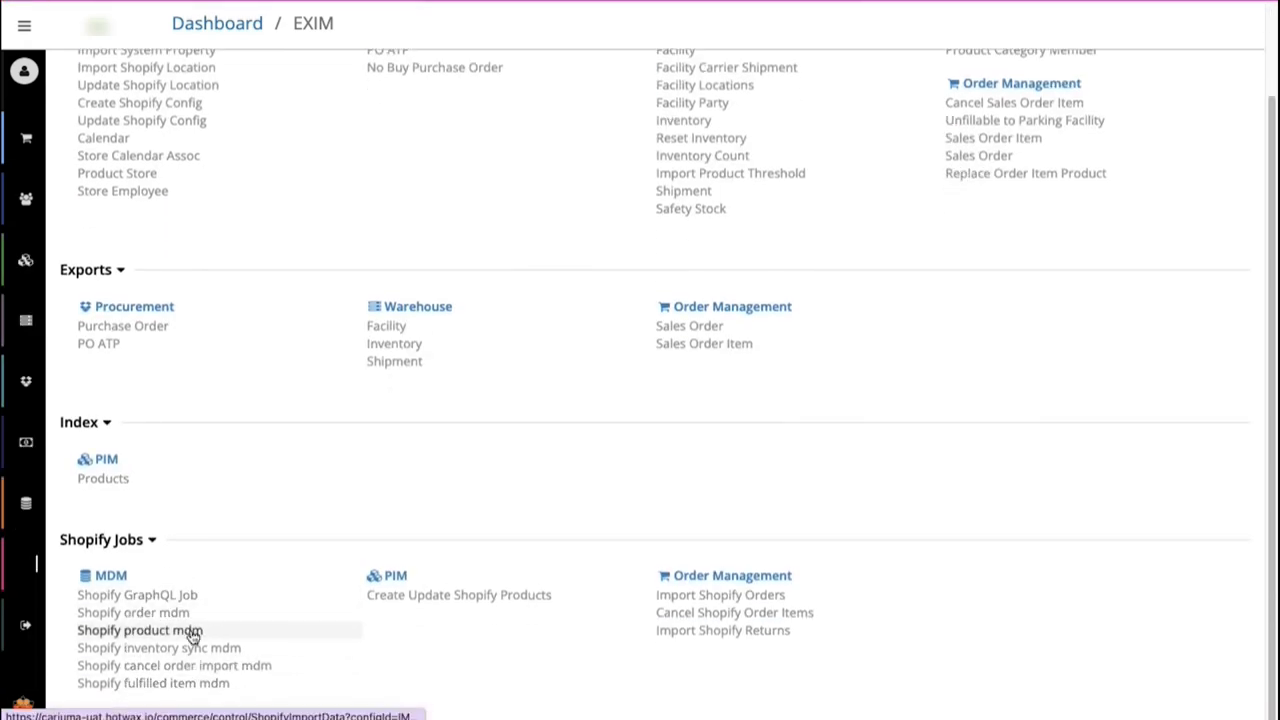
mouse_move(137, 594)
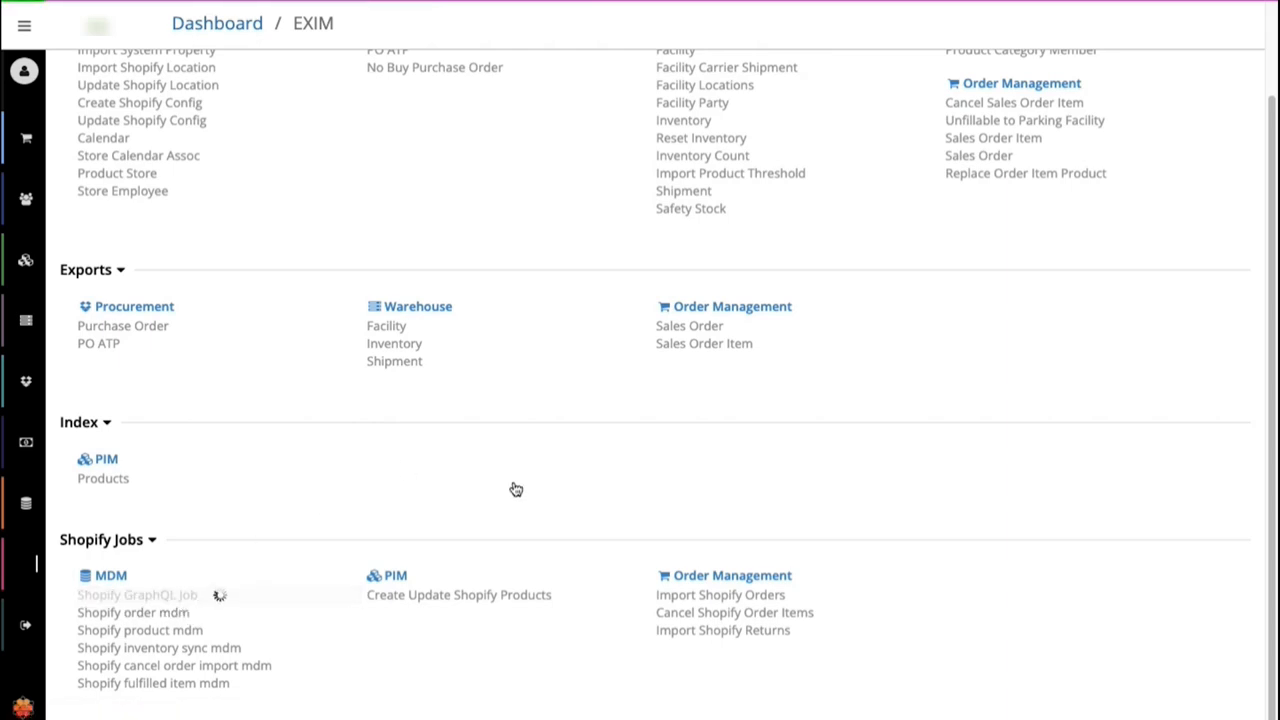
left_click(137, 594)
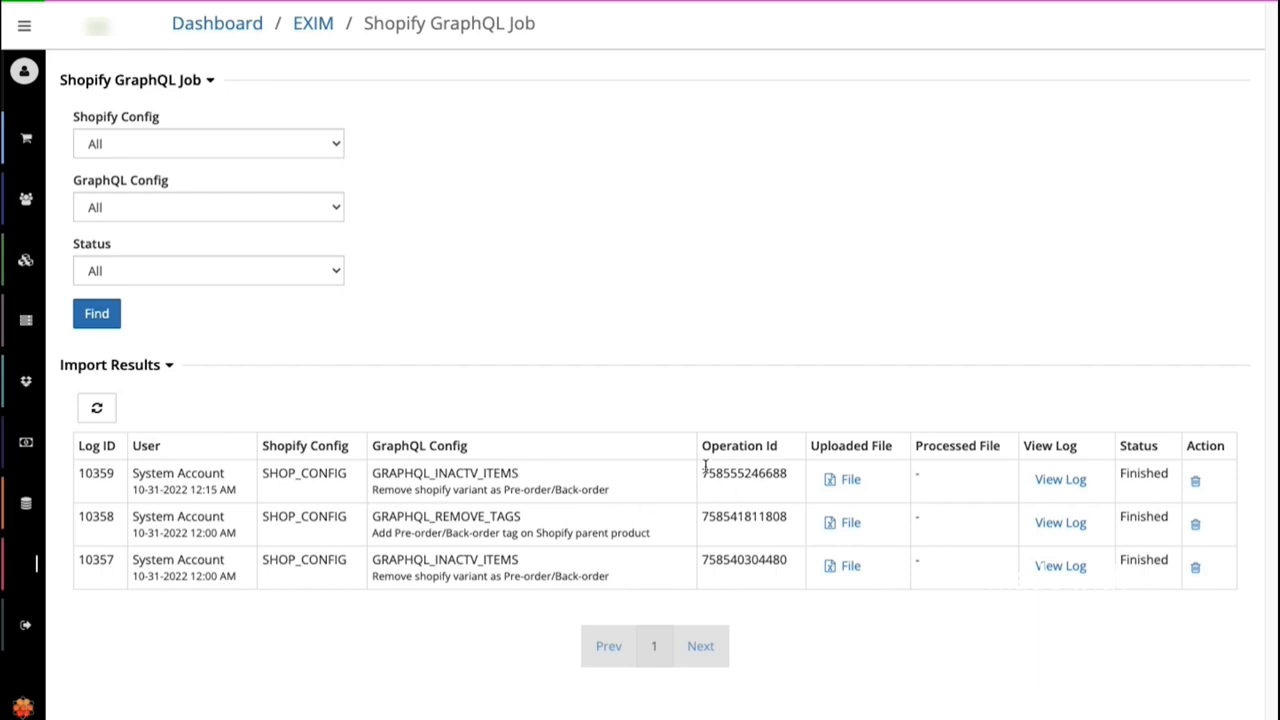
mouse_move(855, 465)
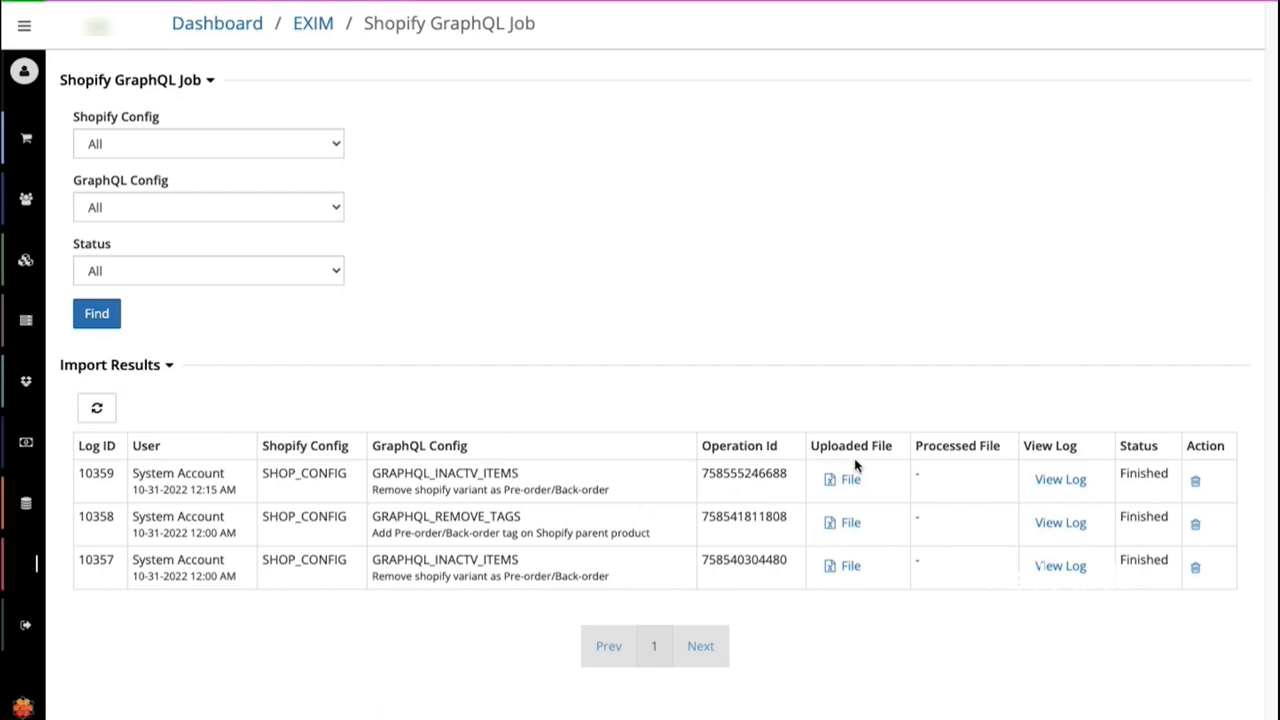
mouse_move(858, 450)
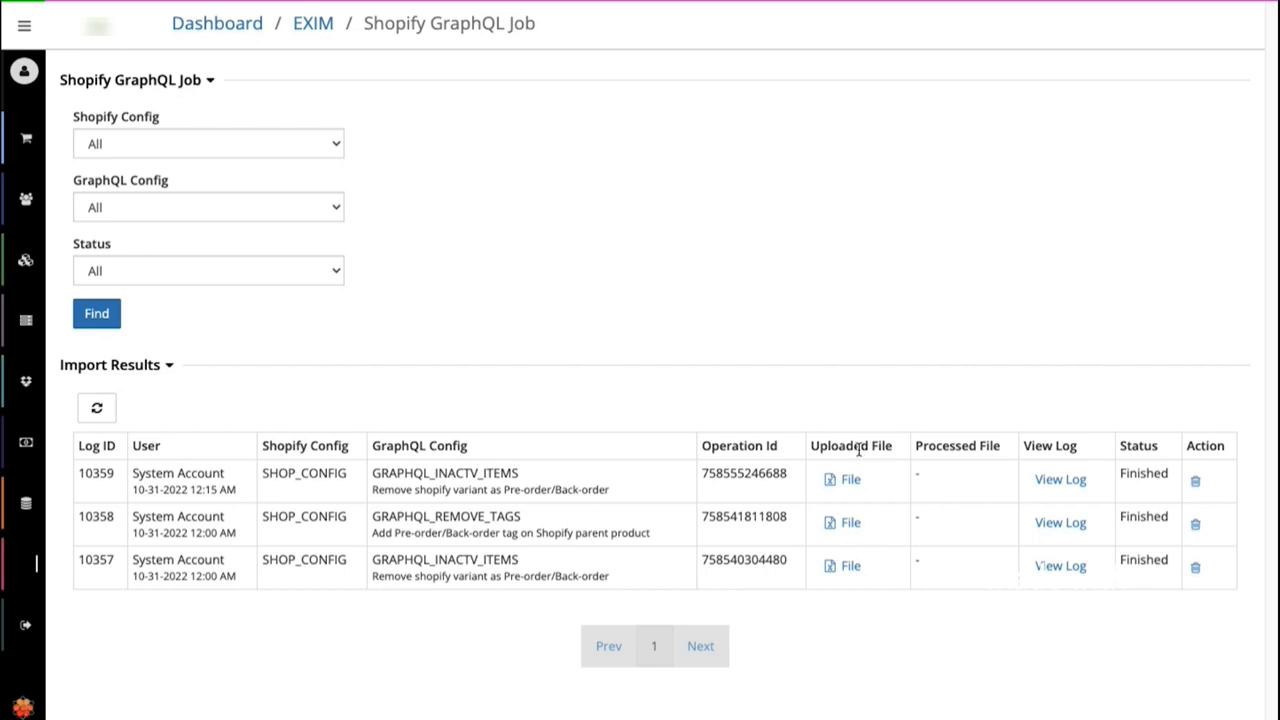
mouse_move(849, 479)
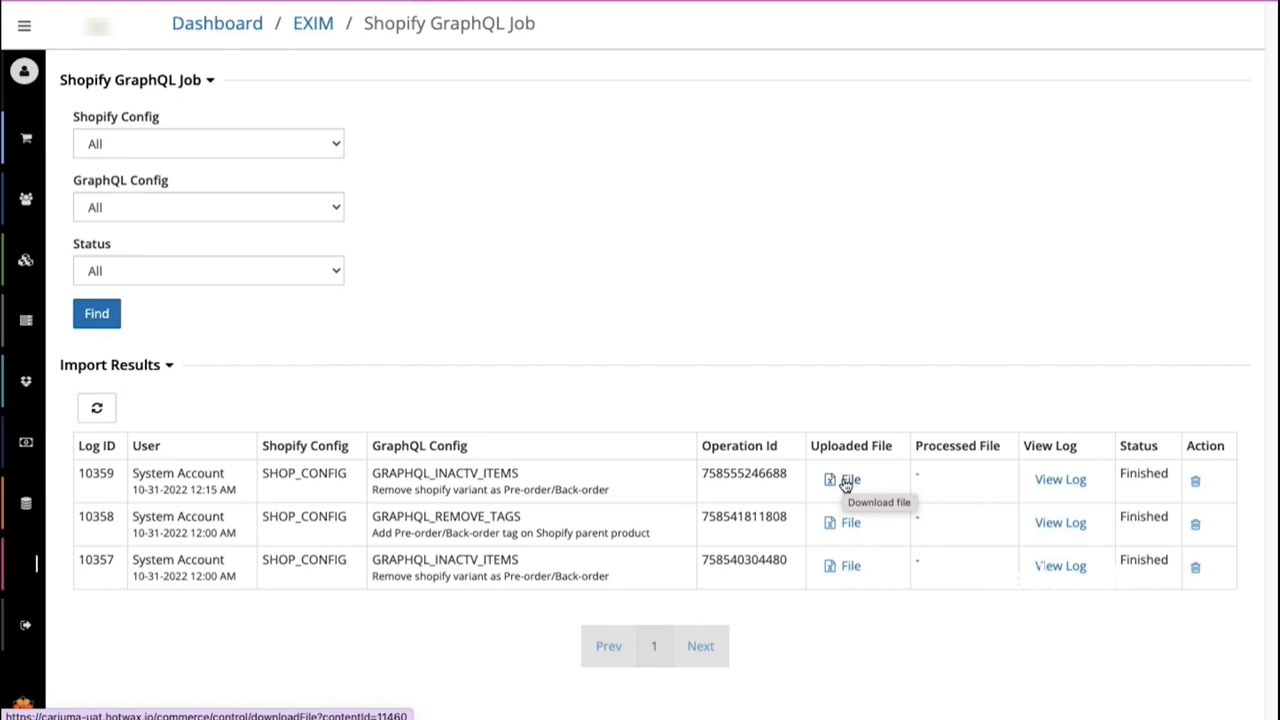
mouse_move(946, 451)
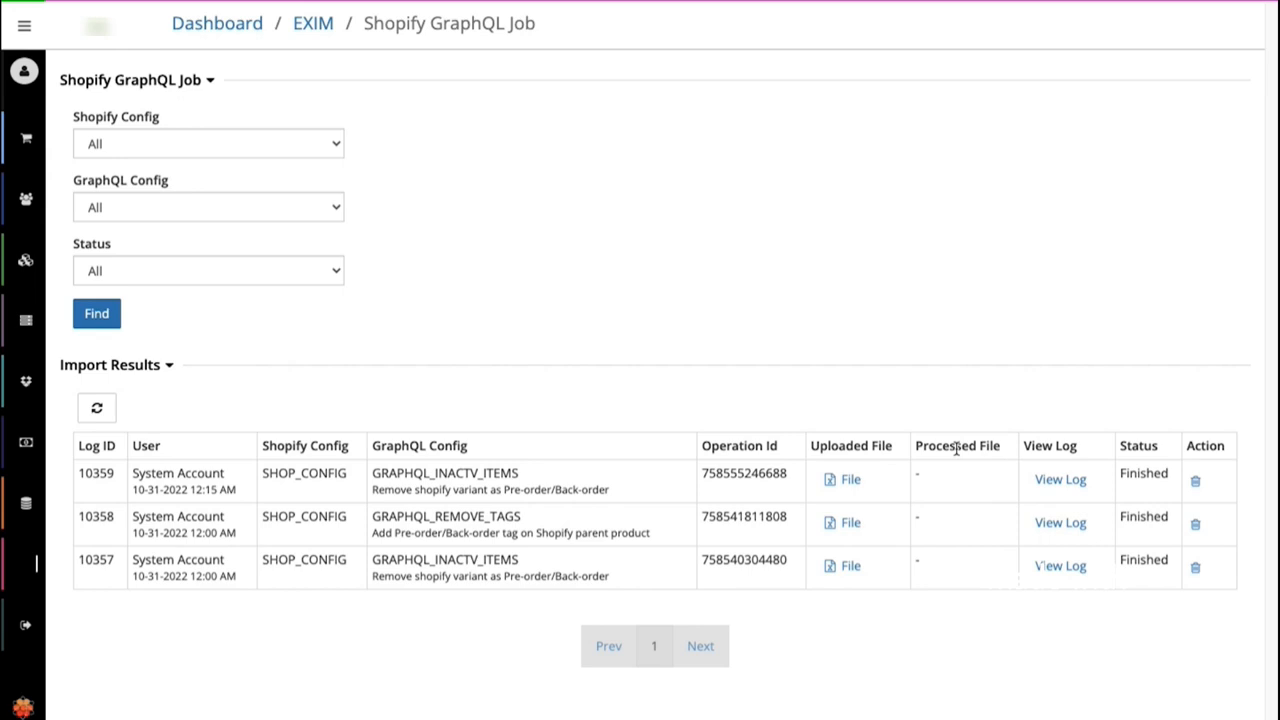
mouse_move(1070, 463)
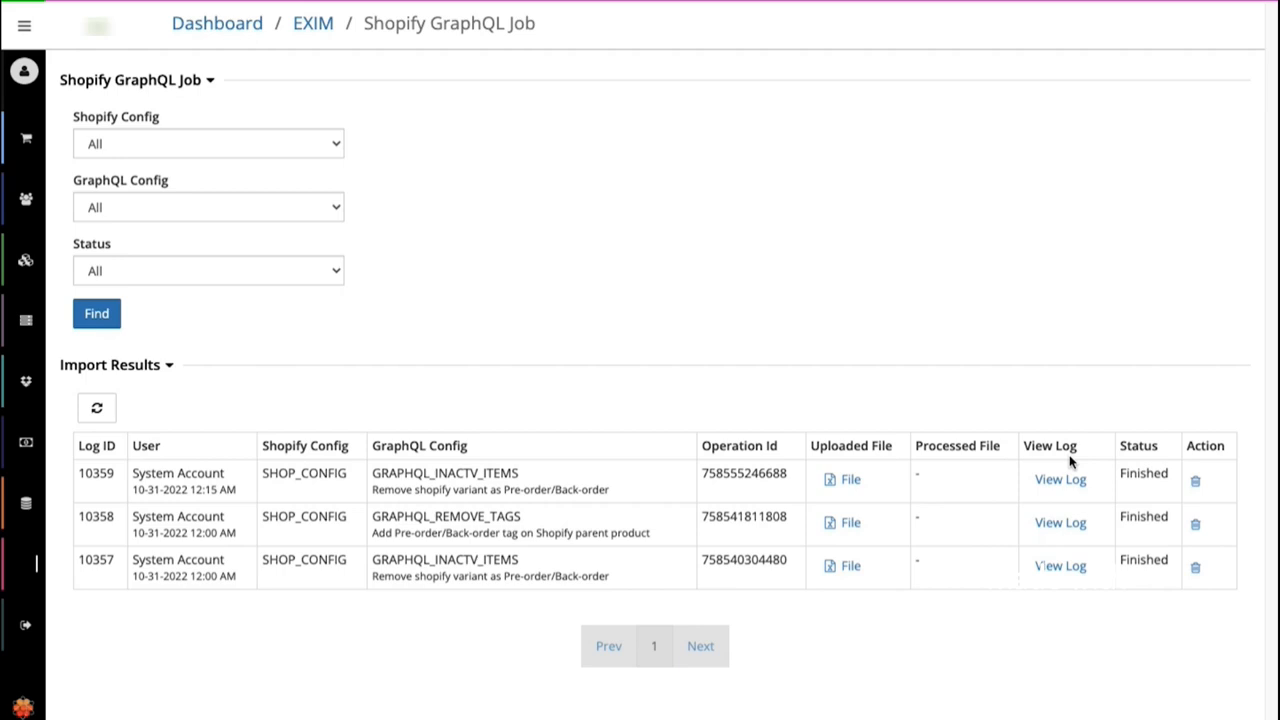
mouse_move(1147, 443)
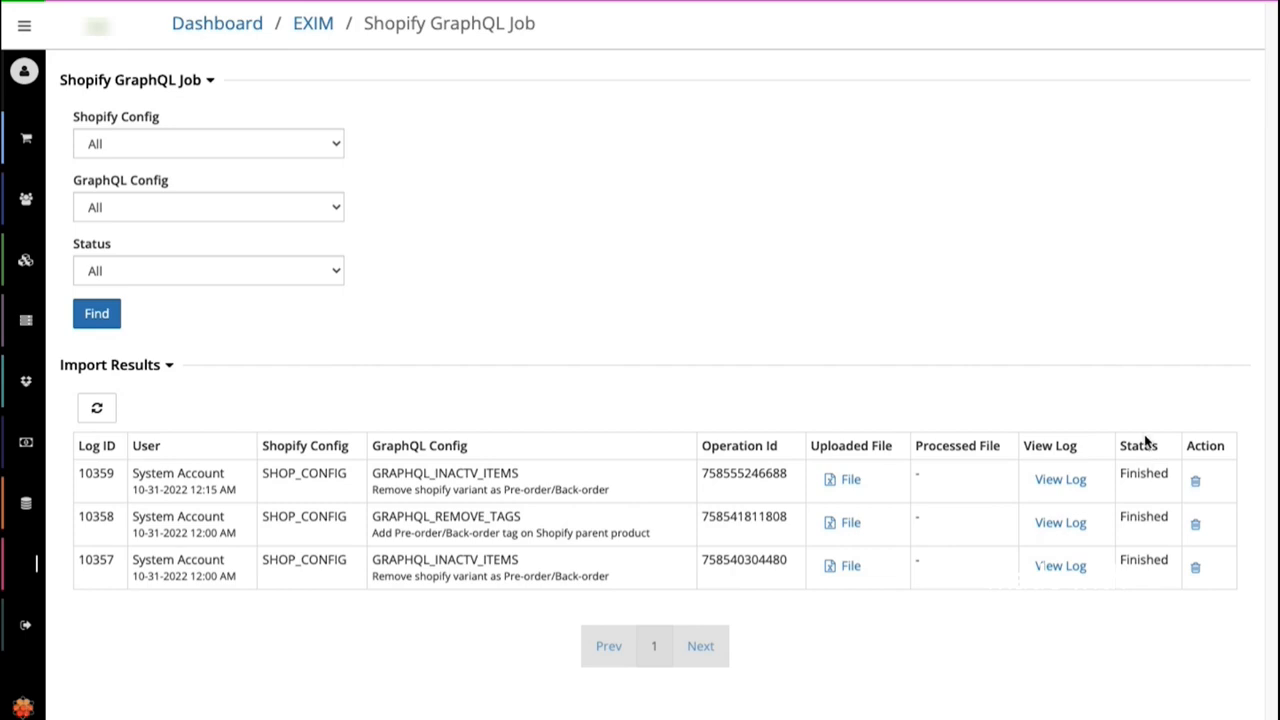
mouse_move(1135, 489)
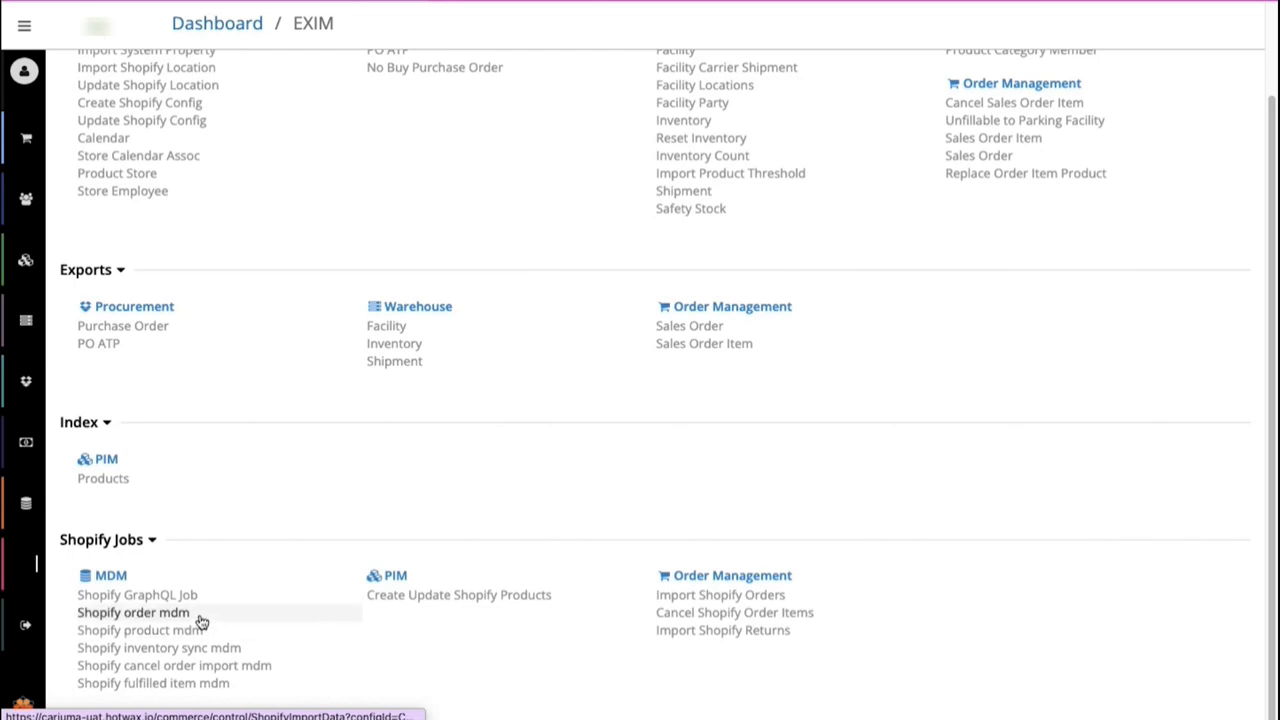
Open Shopify order mdm to view the Import Shopify Orders results
left_click(133, 612)
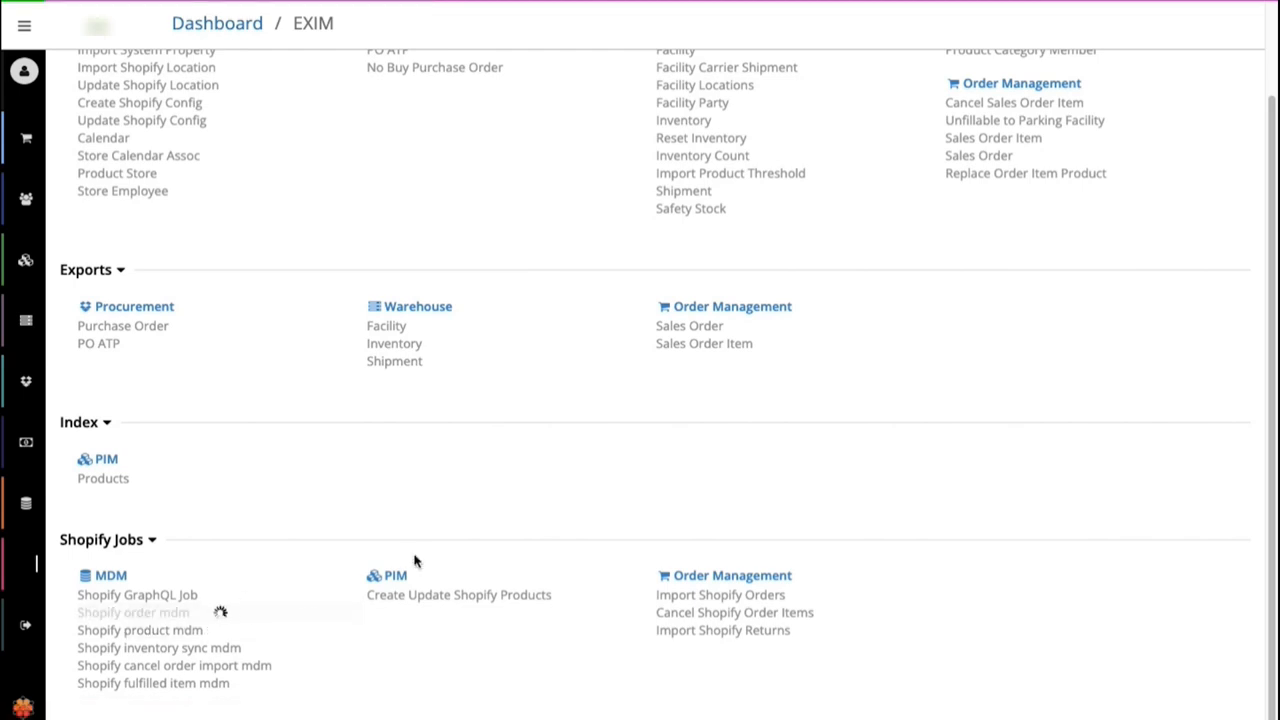
left_click(720, 594)
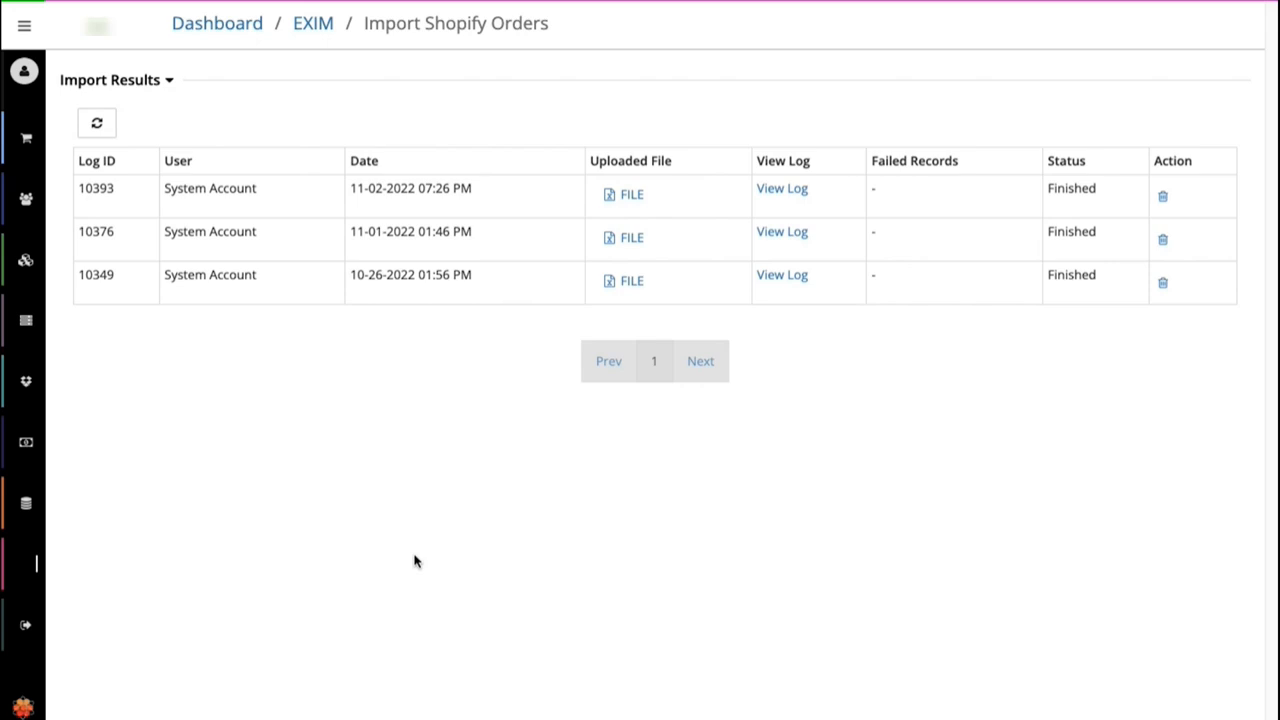
mouse_move(754, 463)
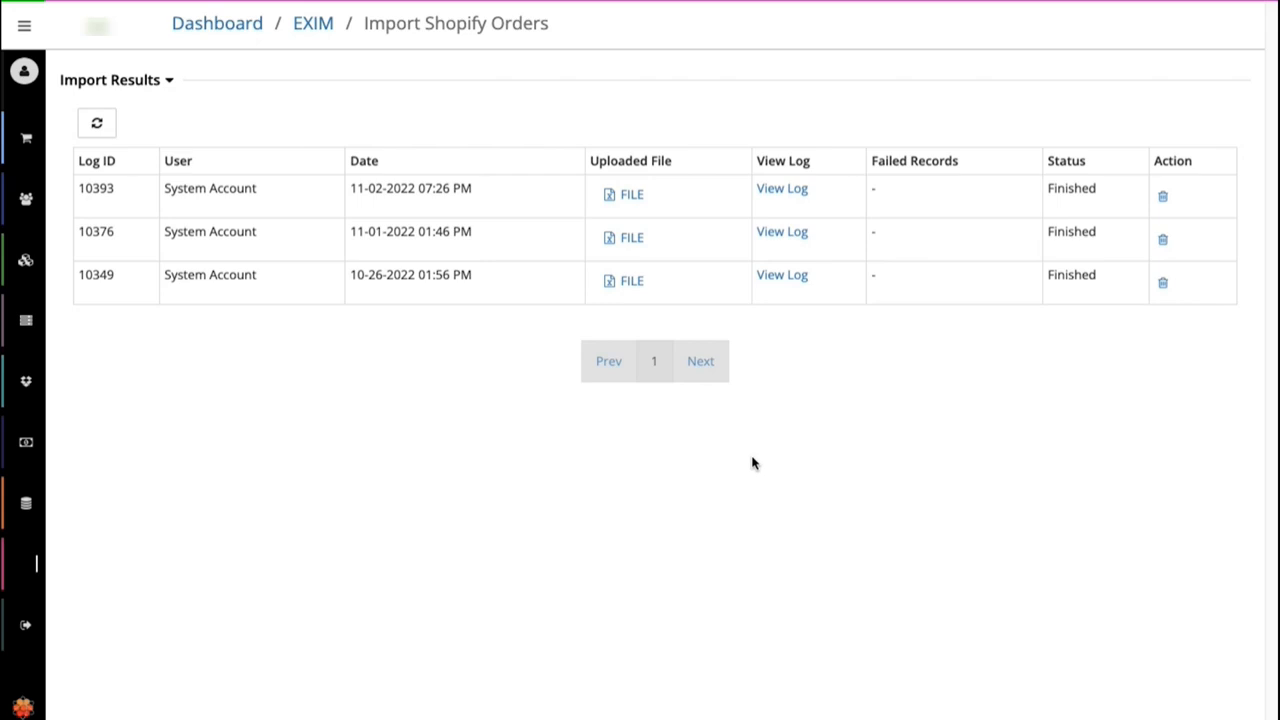
mouse_move(840, 220)
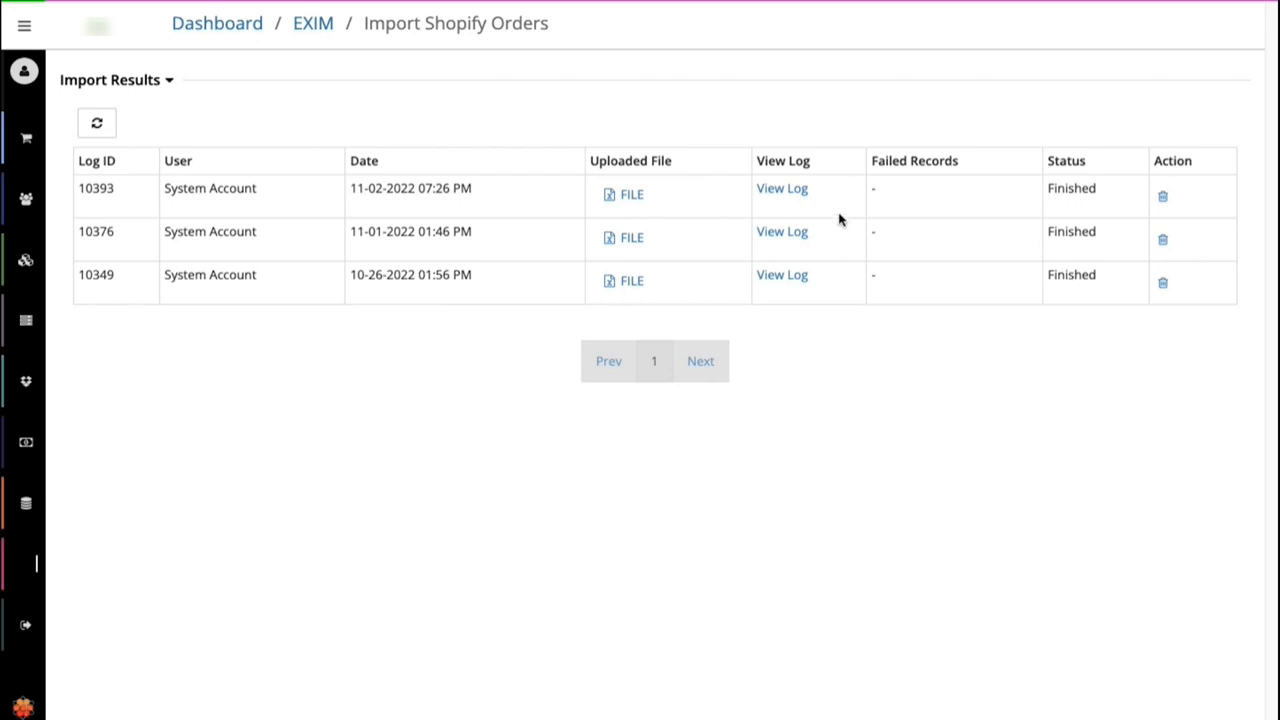
mouse_move(703, 207)
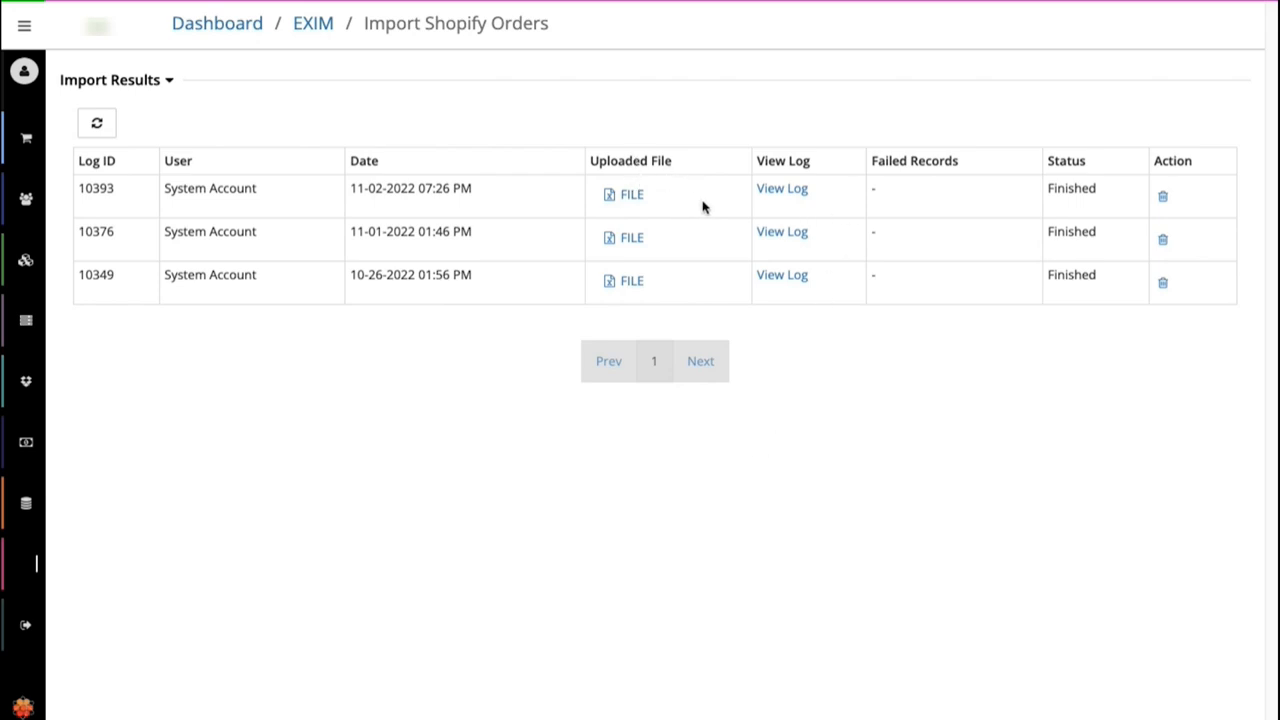
mouse_move(961, 203)
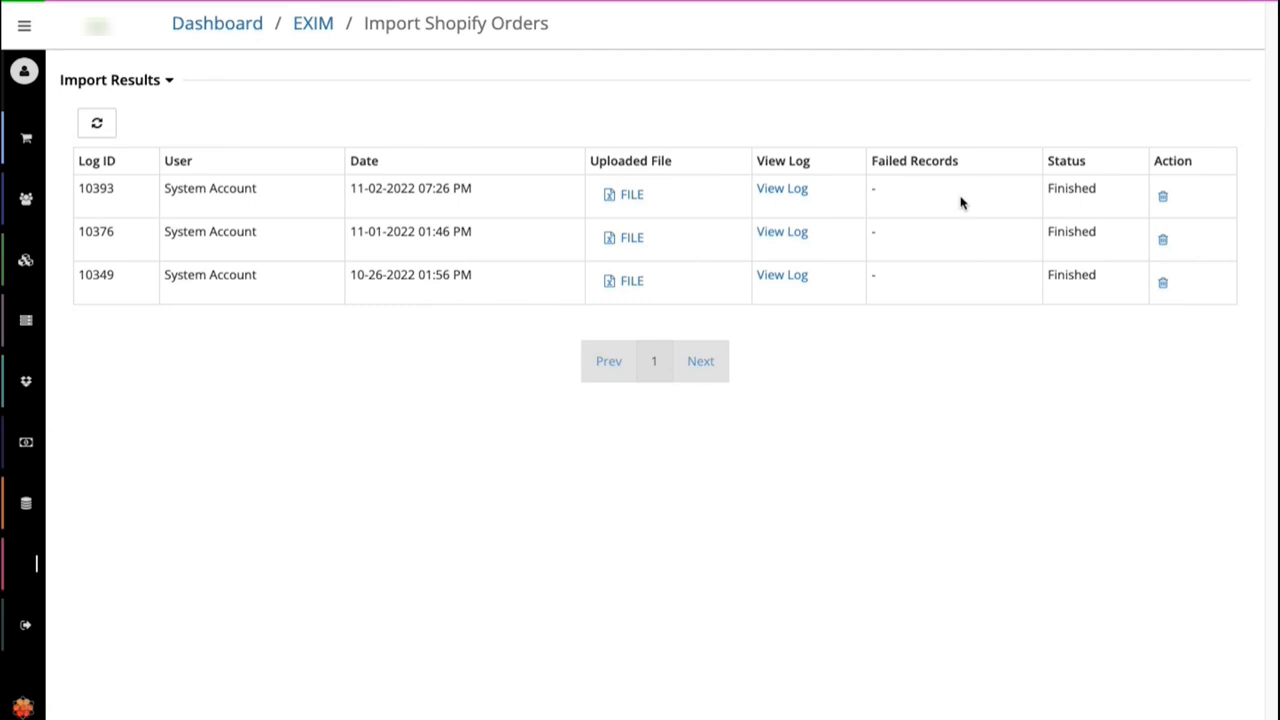
mouse_move(700, 361)
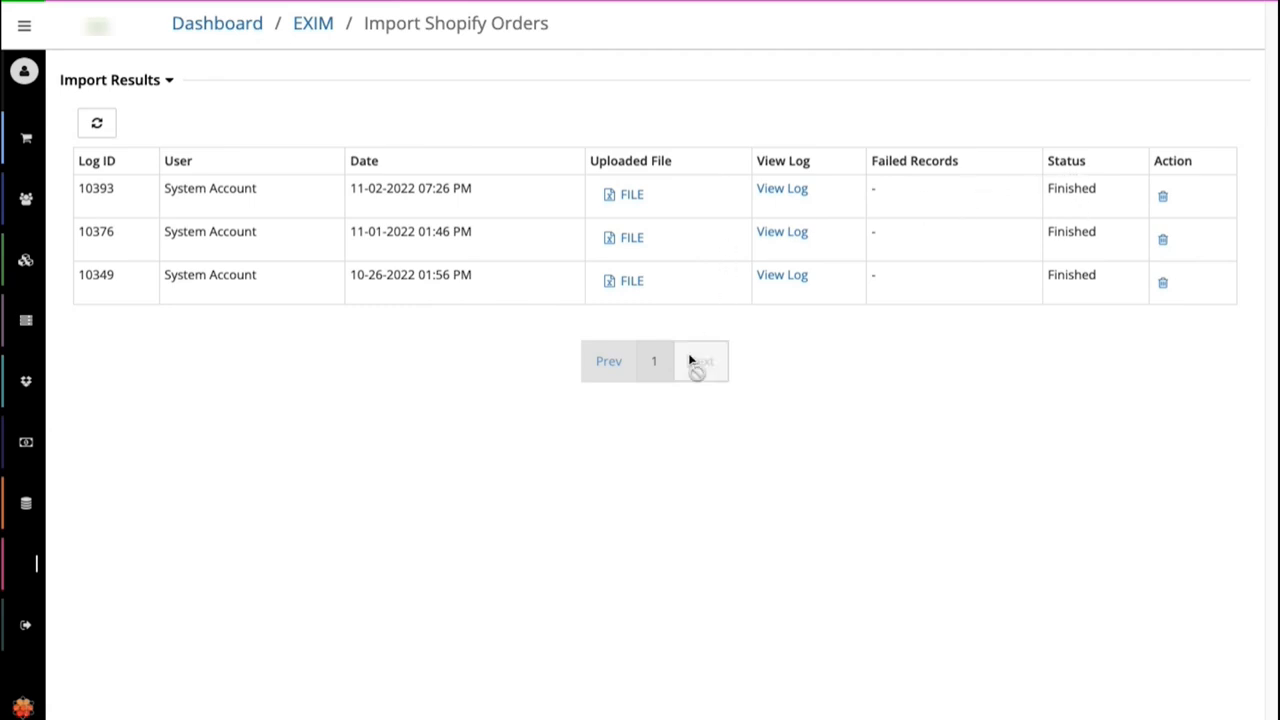
mouse_move(296, 571)
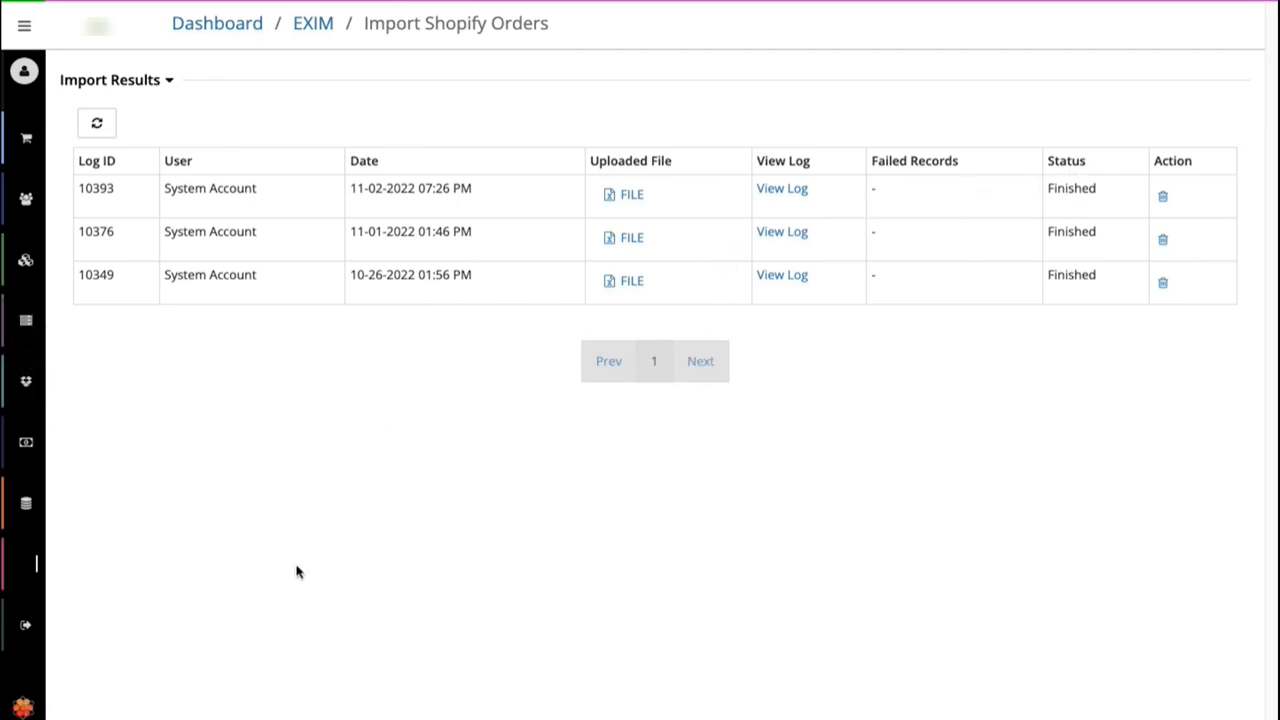
Return to the EXIM page through the breadcrumb
left_click(313, 23)
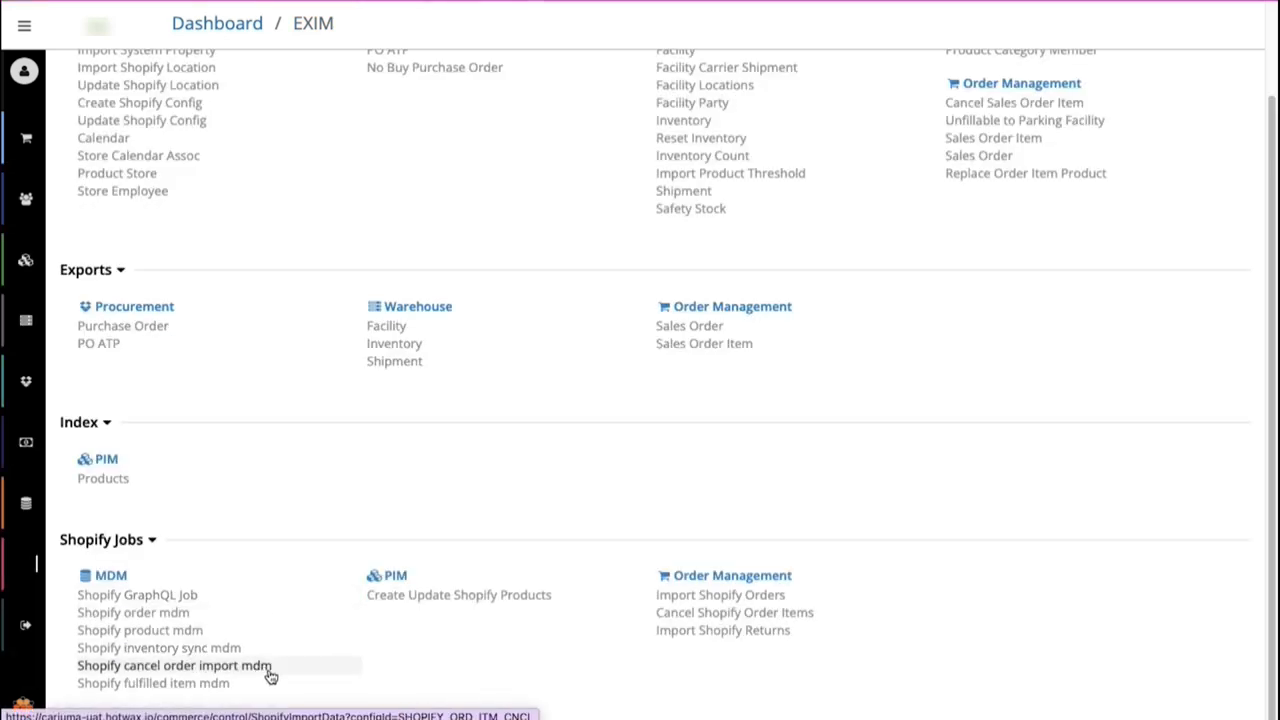
mouse_move(153, 683)
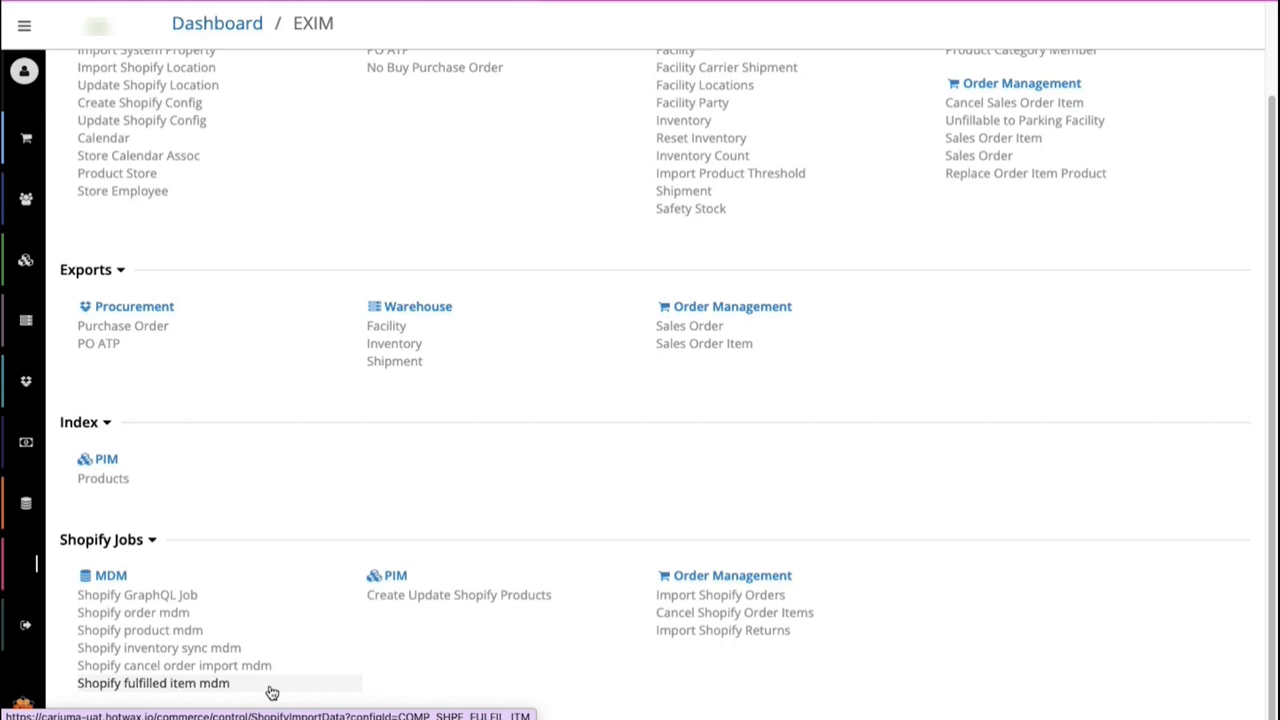
mouse_move(137, 594)
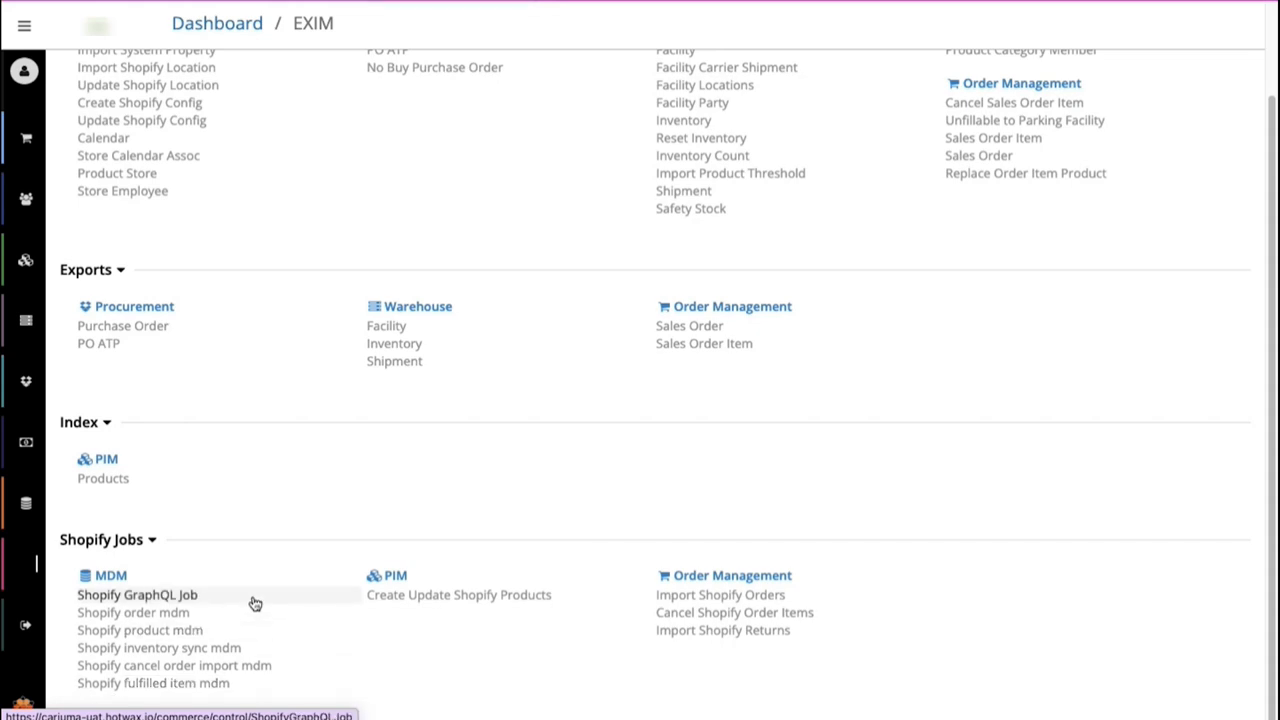